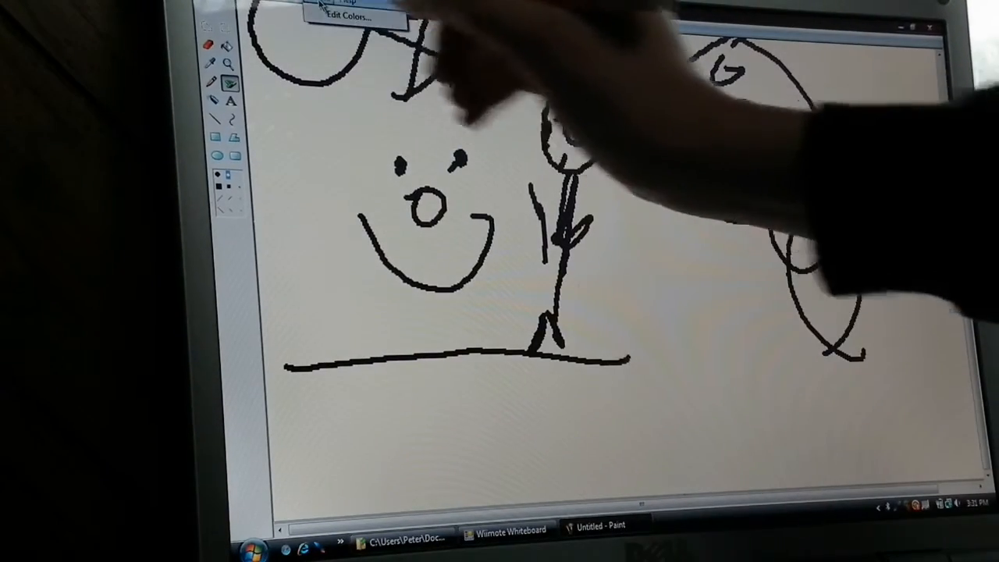
# Step: Pick a palette colour in Paint for the sun, star, face, loops and grass
pyautogui.click(347, 16)
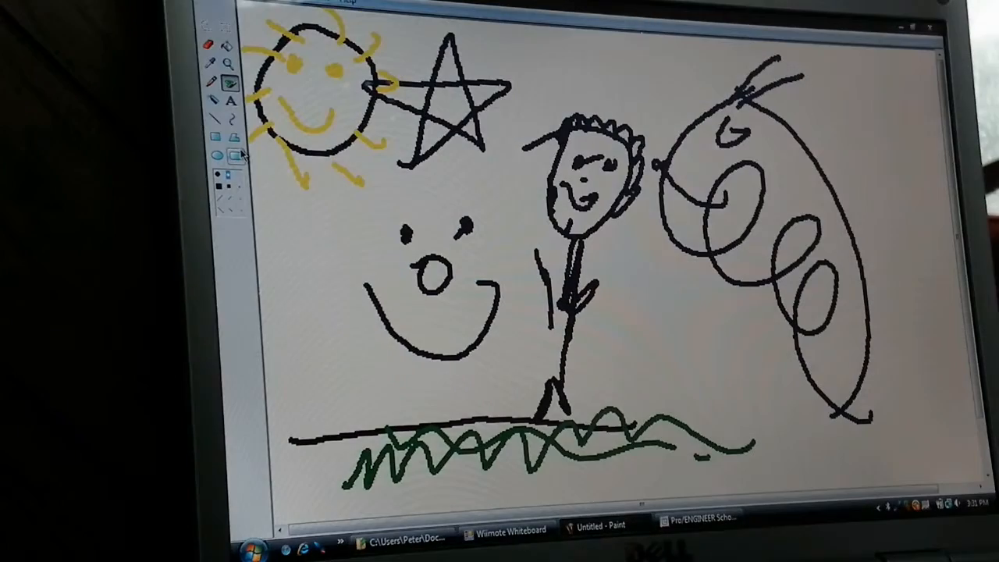
pyautogui.moveTo(236, 154)
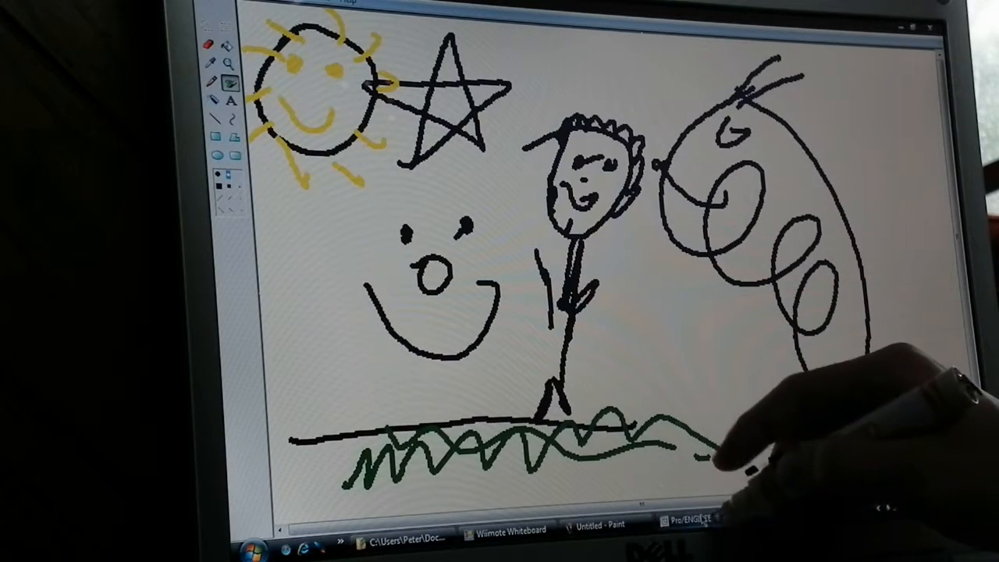
# Step: Switch to Pro/ENGINEER and create a new solid part file
pyautogui.click(695, 530)
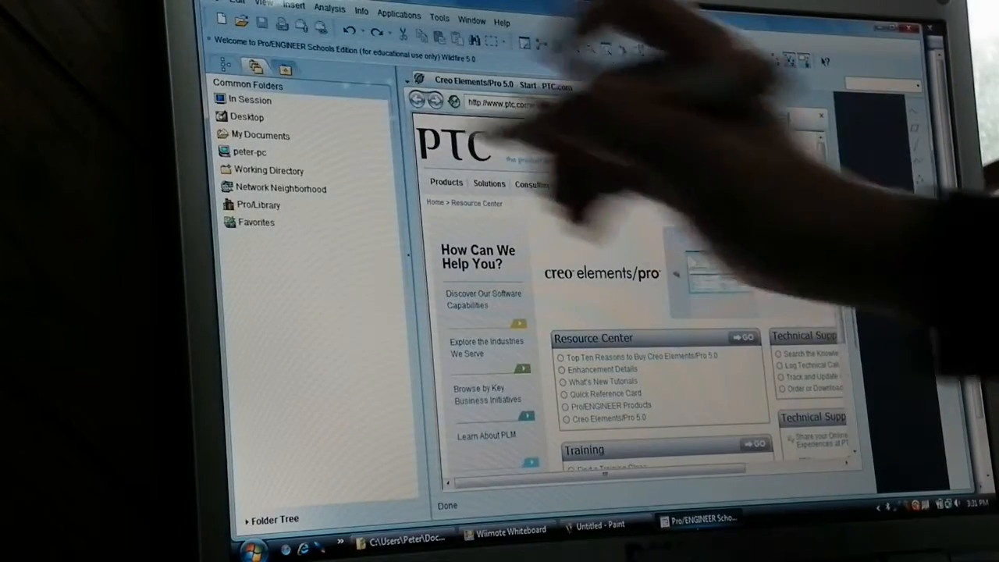
pyautogui.click(224, 25)
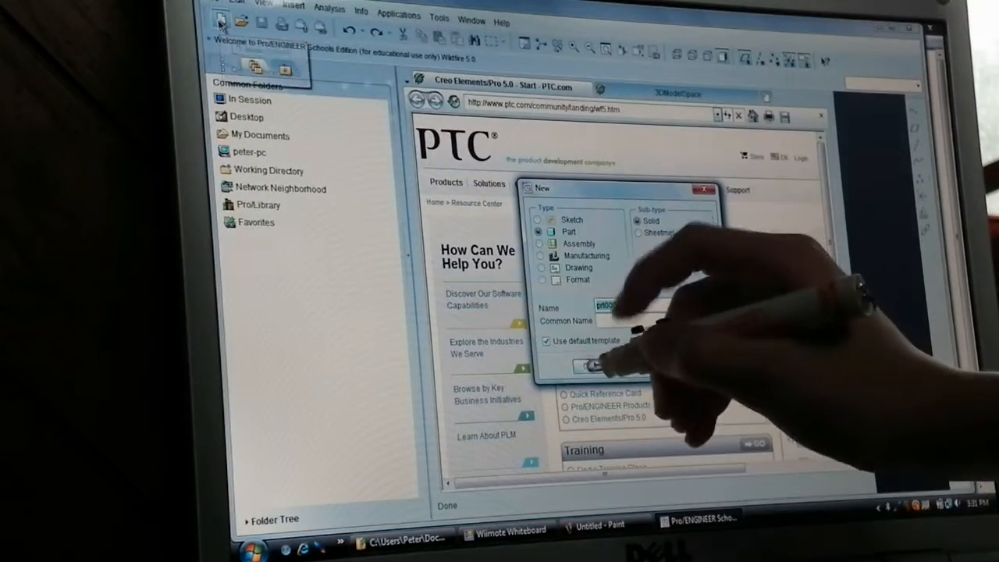
pyautogui.click(593, 361)
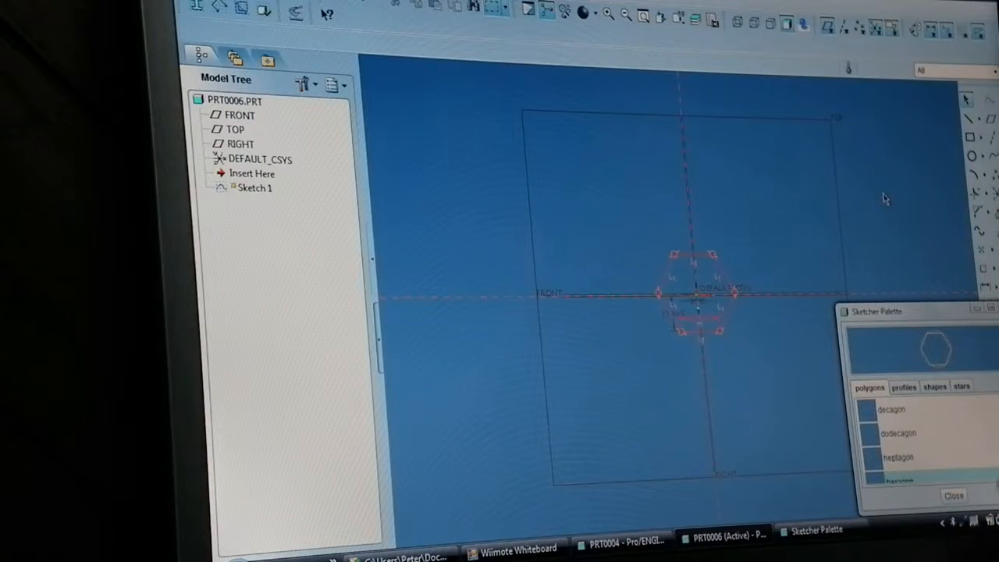
# Step: Finish placing the hexagon and complete Sketch 1
pyautogui.click(954, 495)
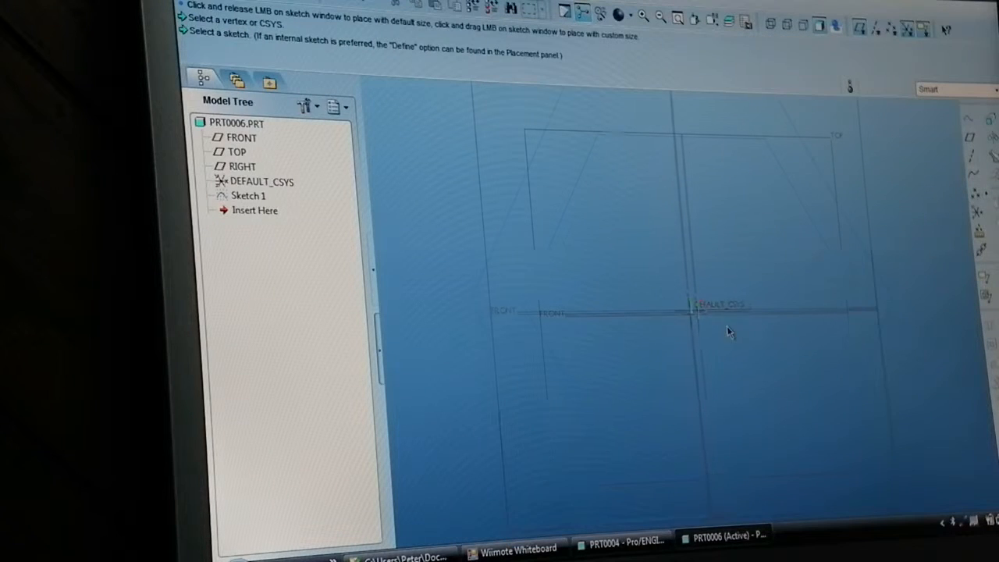
# Step: Select the hexagon sketch as the profile for Extrude 1
pyautogui.click(248, 195)
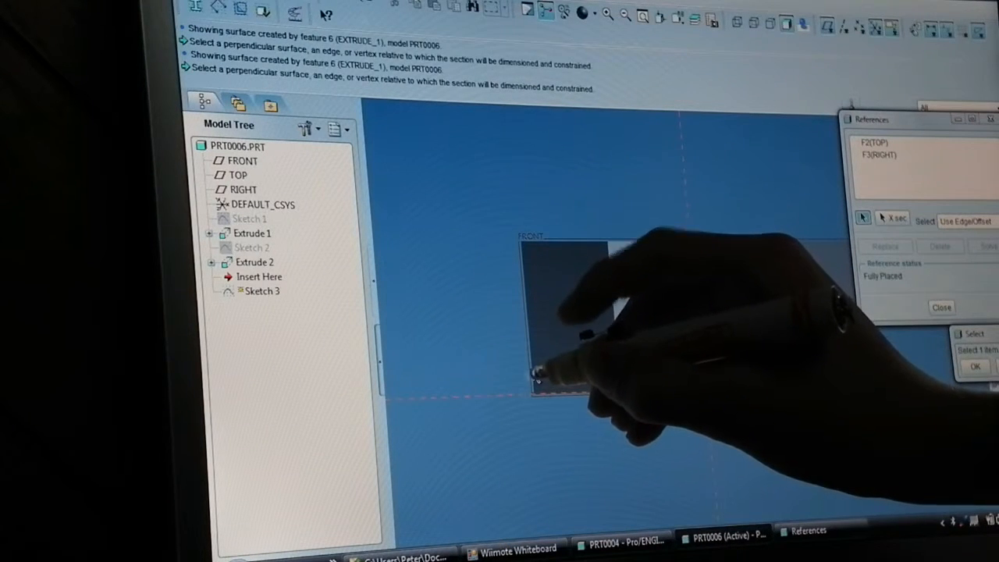
# Step: Add a block edge as a Sketch 3 reference and enter Sketcher
pyautogui.click(537, 378)
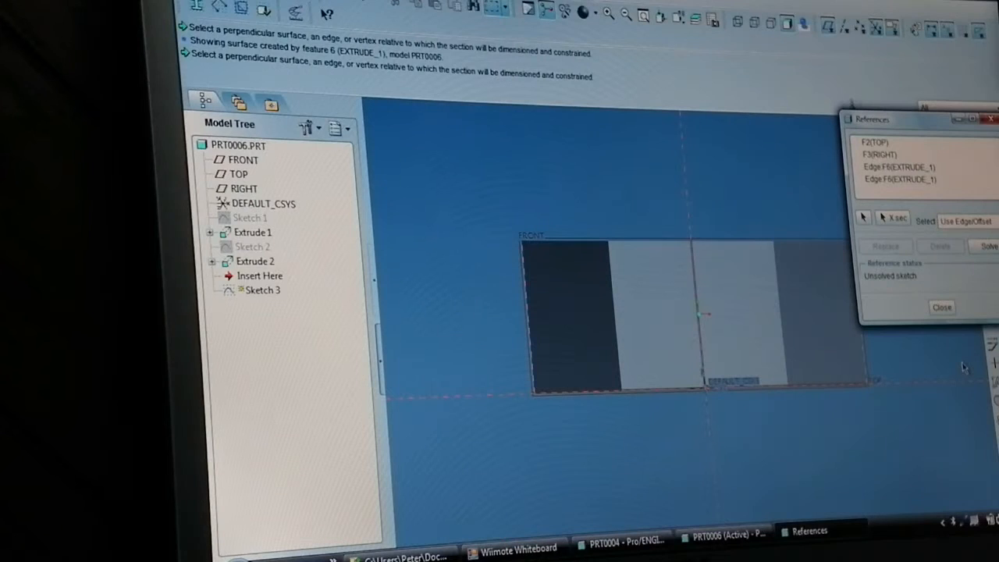
pyautogui.click(943, 307)
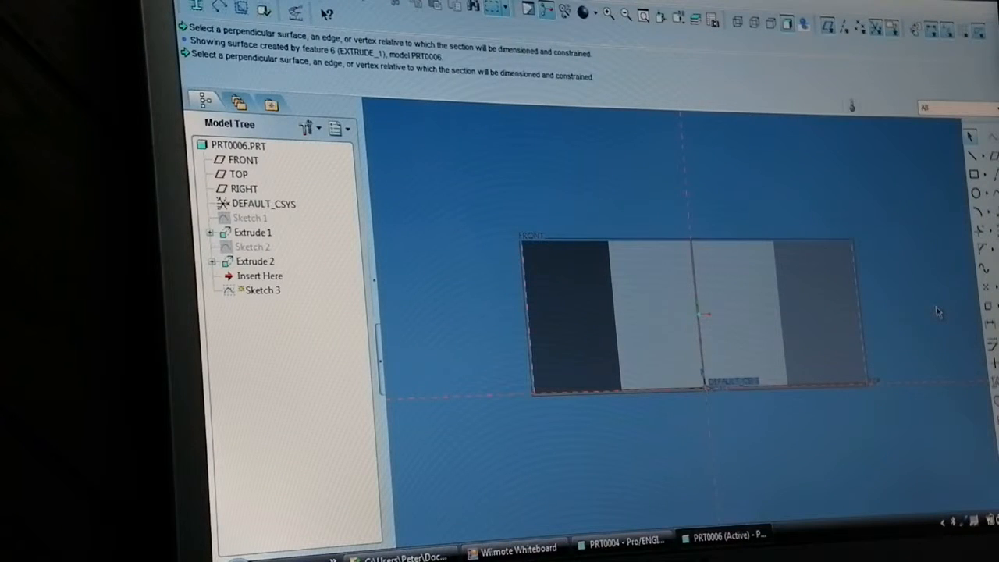